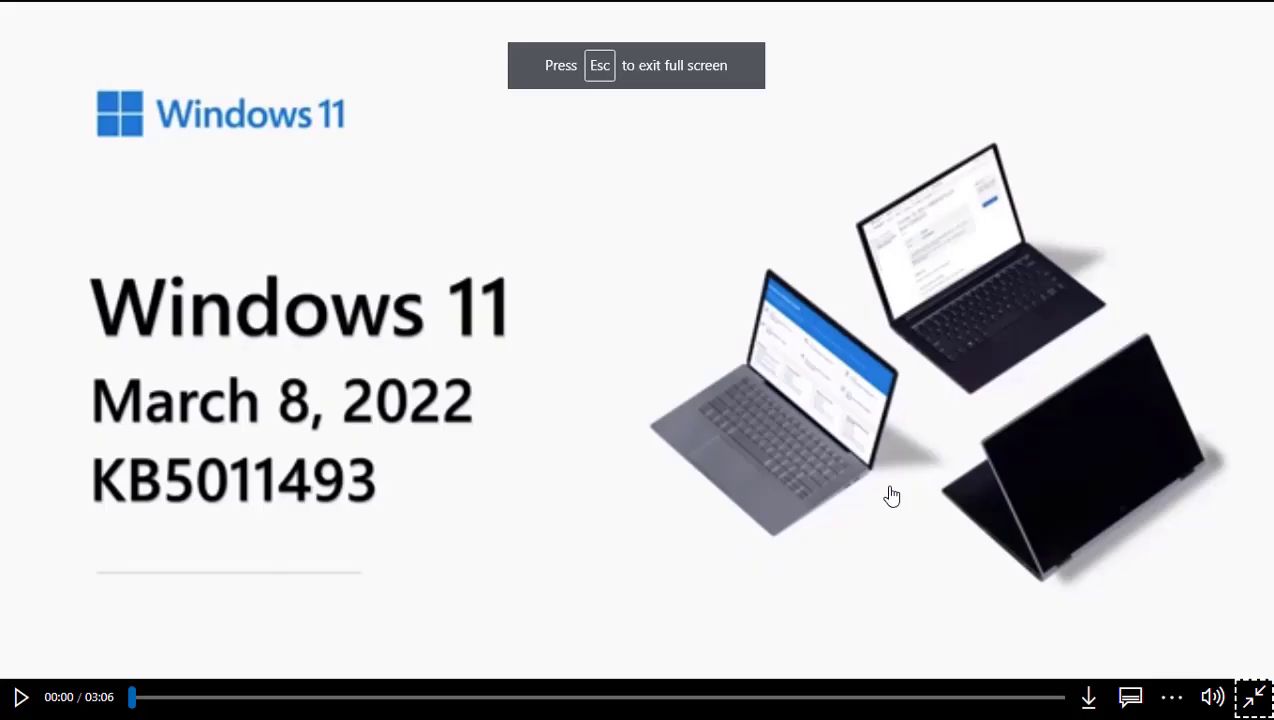
# Step: Start playback of the March 2022 KB5011493 release notes video from its title slide
pyautogui.click(20, 696)
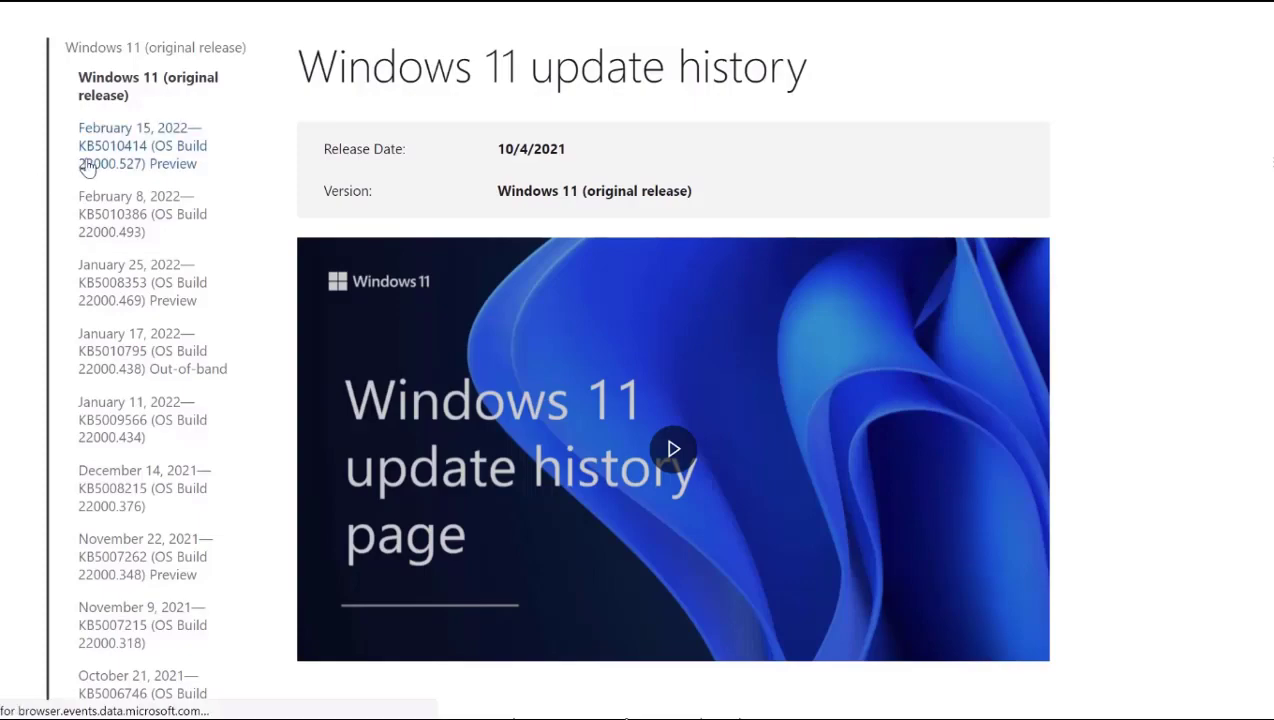
# Step: Continue through the February 15, 2022 KB5010414 preview page down to its Highlights list
pyautogui.click(142, 144)
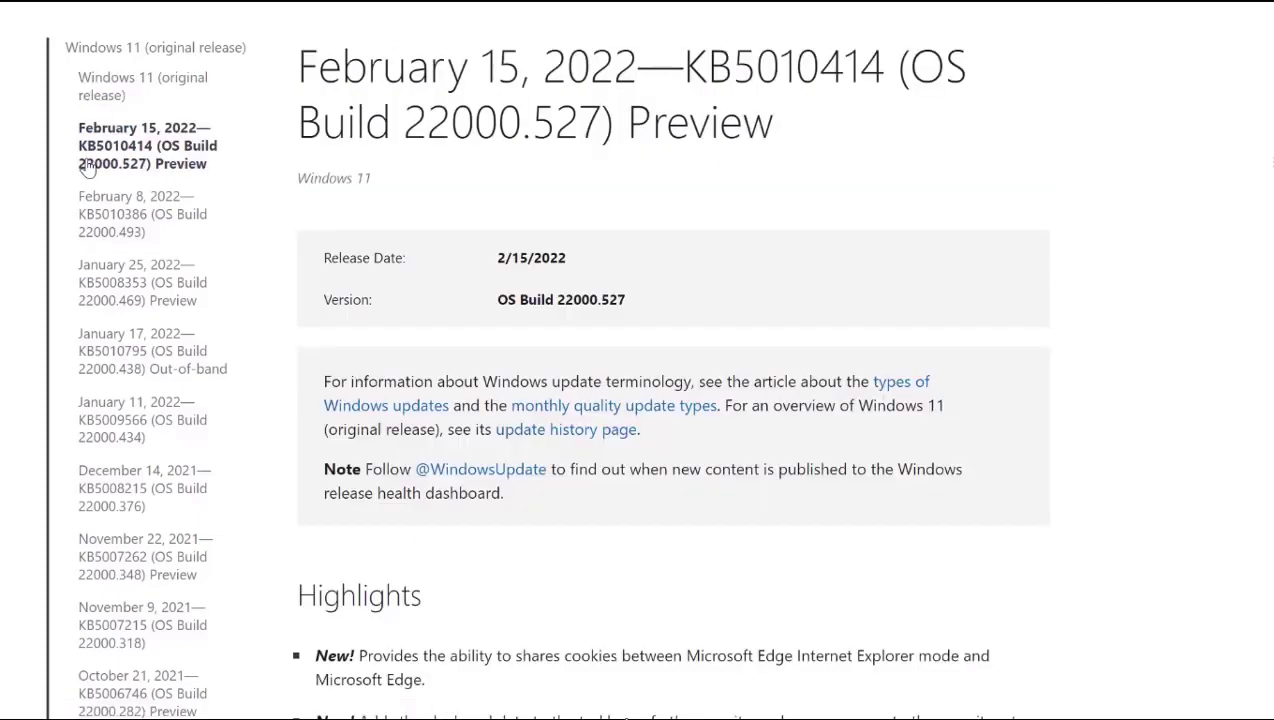
pyautogui.scroll(-3)
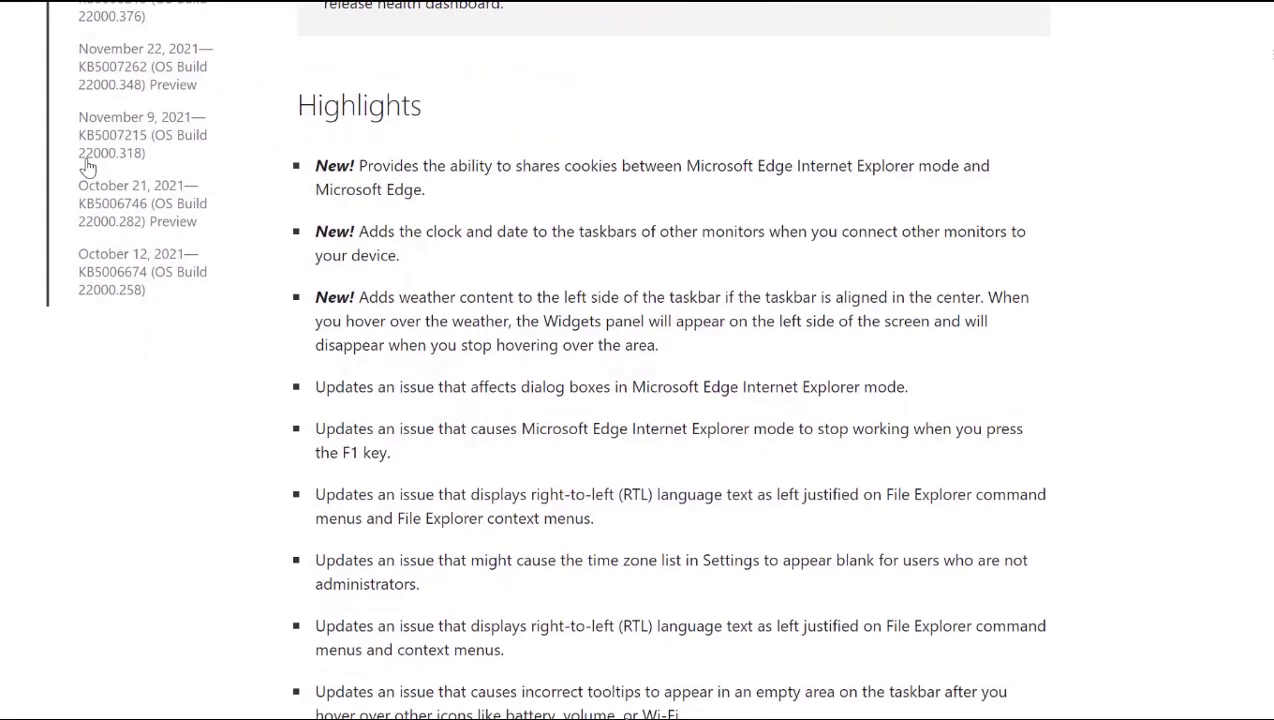
pyautogui.scroll(-3)
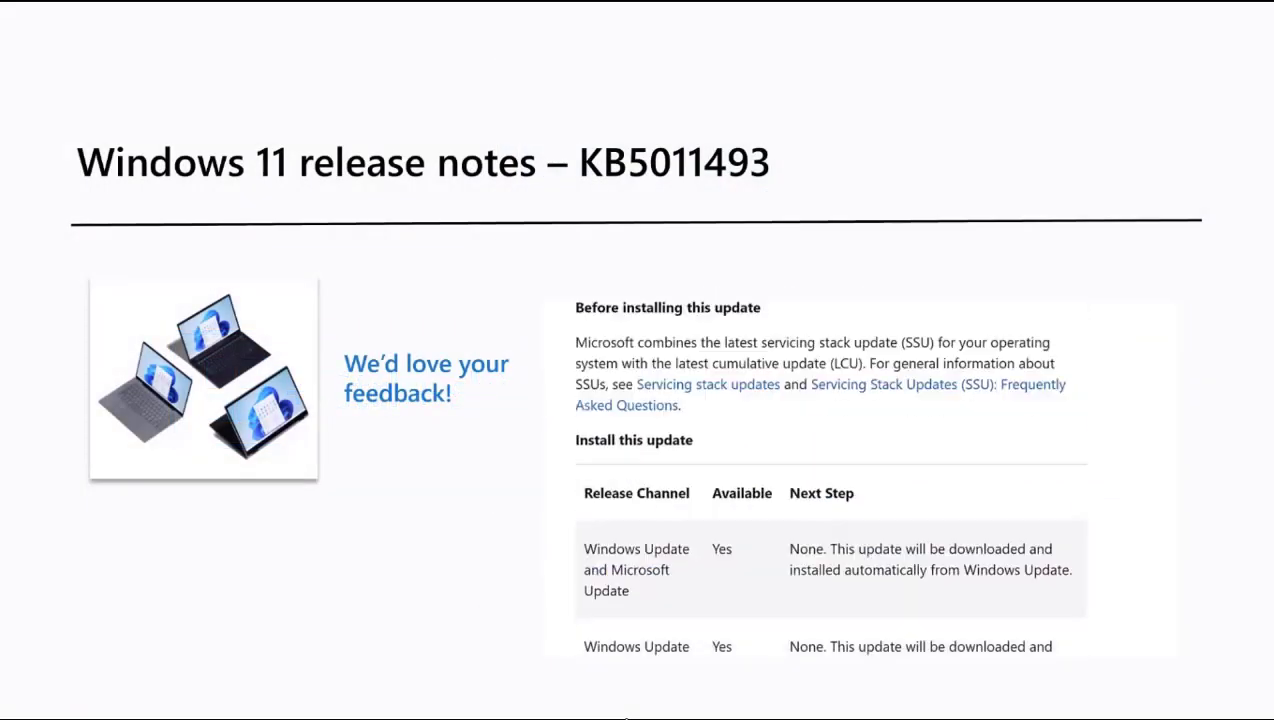
# Step: Scroll the KB5011493 feedback slide's embedded page down to the 'Need more help?' section
pyautogui.scroll(-3)
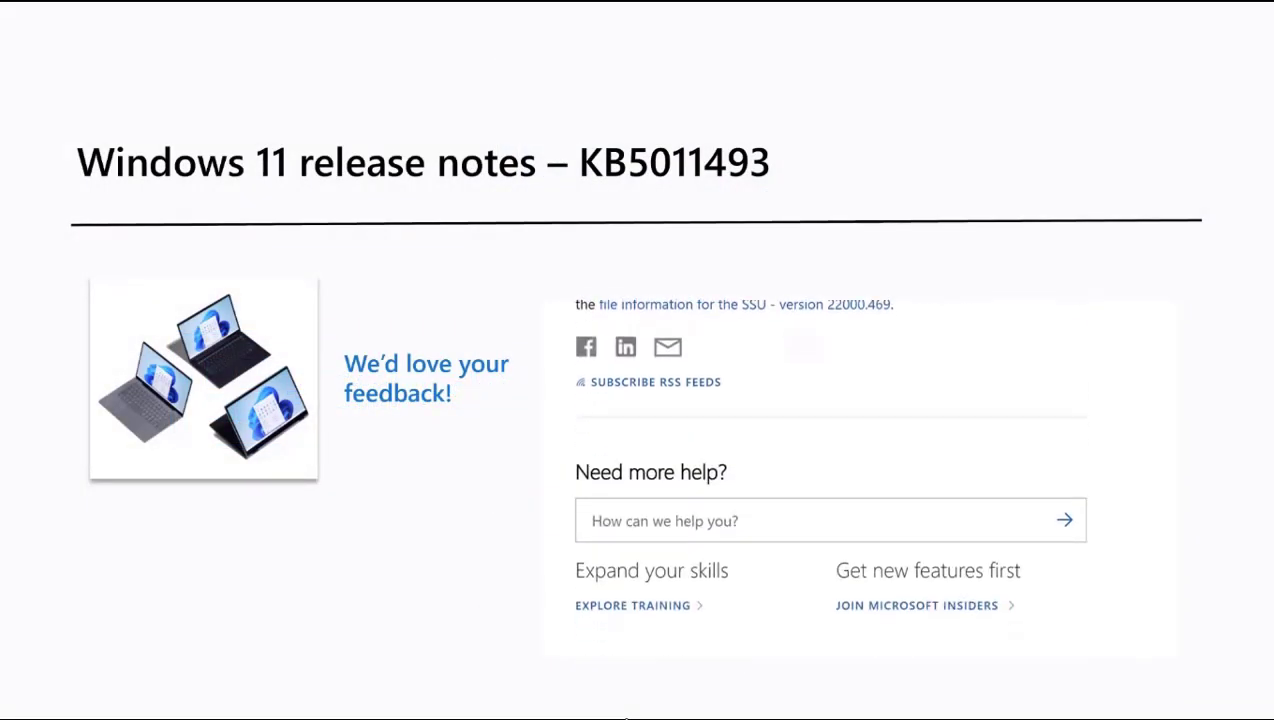
pyautogui.scroll(-3)
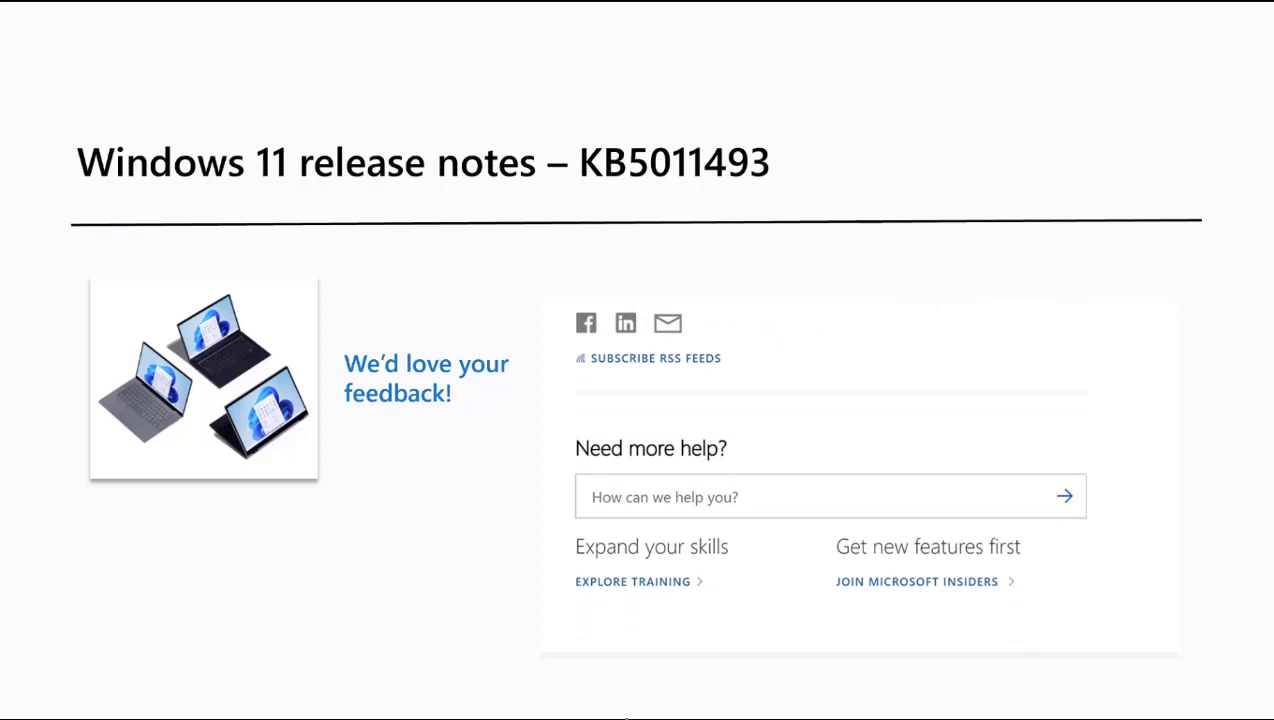